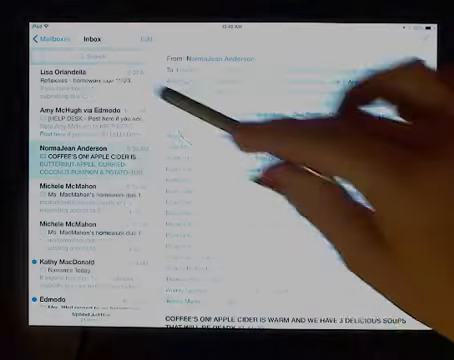
- View the 'Reflexives - homework due 11/23' email and its embedded name and Doc link form
{"action": "left_click", "coordinate": [70, 76]}
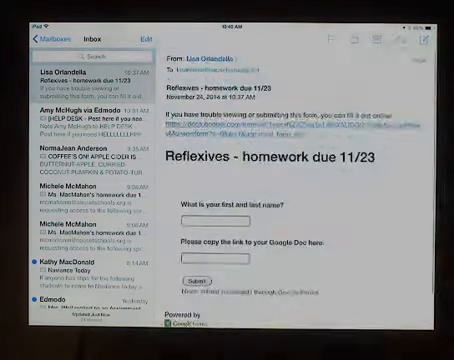
{"action": "scroll", "scroll_direction": "up", "scroll_amount": 3}
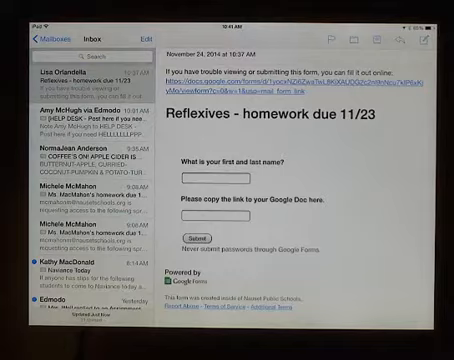
- Switch from Mail to Google Drive and browse the My Drive file list
{"action": "key", "text": "home"}
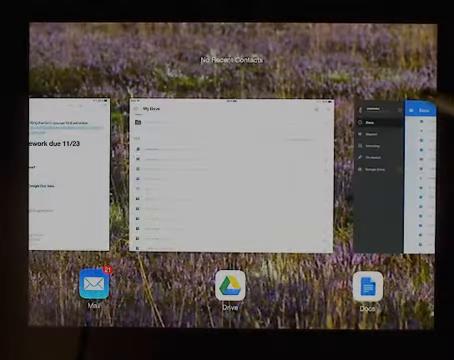
{"action": "left_click", "coordinate": [220, 180]}
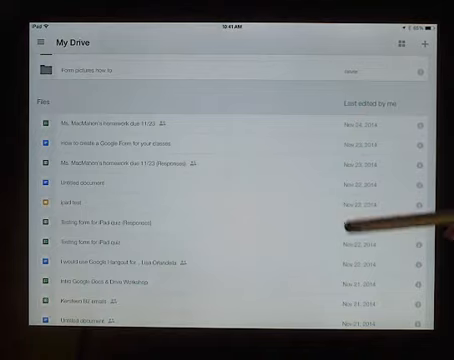
{"action": "scroll", "scroll_direction": "up", "scroll_amount": 3}
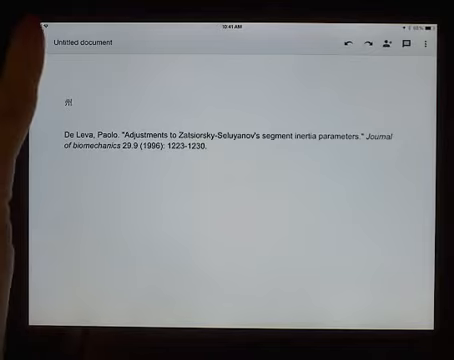
- Copy the shareable link of the Untitled journal-citation document via Share & export
{"action": "left_click", "coordinate": [430, 46]}
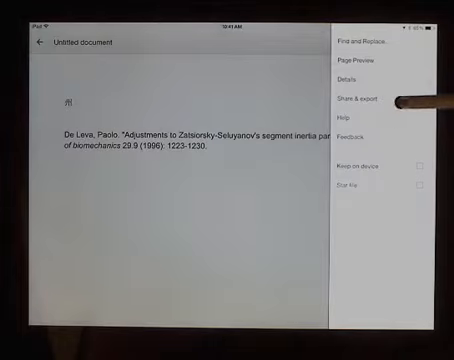
{"action": "left_click", "coordinate": [356, 100]}
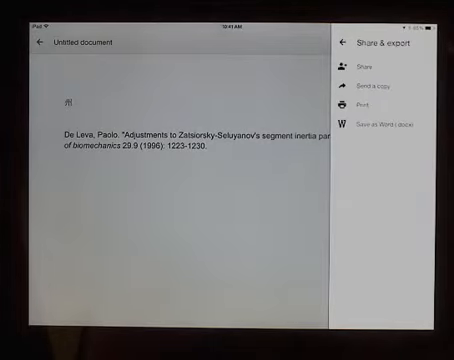
{"action": "left_click", "coordinate": [368, 64]}
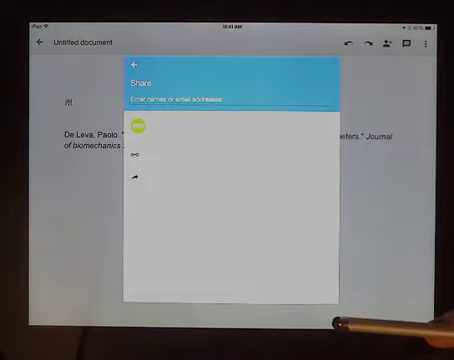
{"action": "left_click", "coordinate": [136, 64]}
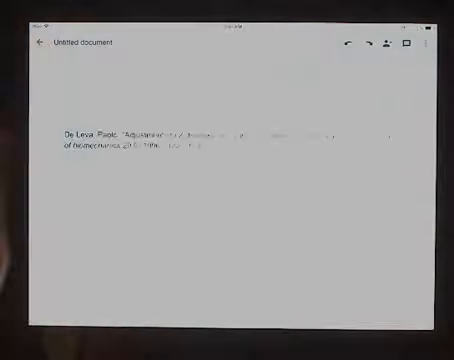
- Return to the homework email and enter the name 'Gi' with the pasted Doc link
{"action": "left_click", "coordinate": [36, 44]}
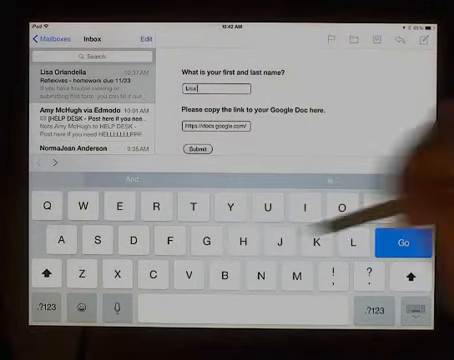
{"action": "type", "text": "Gi"}
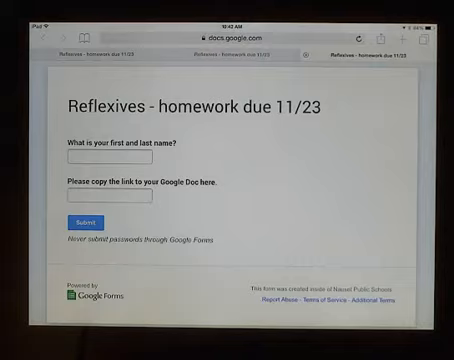
- Leave the Google Forms page in Safari for the Google Docs file list
{"action": "key", "text": "home"}
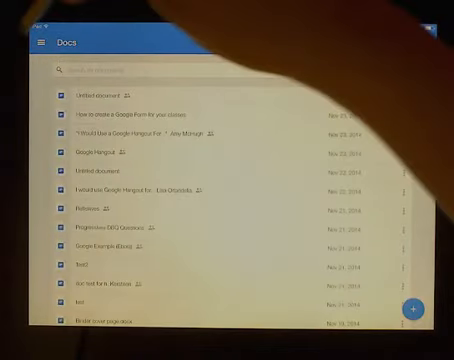
- Go to the Google Drive files and answer the 'Select a browser' prompt for the form
{"action": "left_click", "coordinate": [36, 40]}
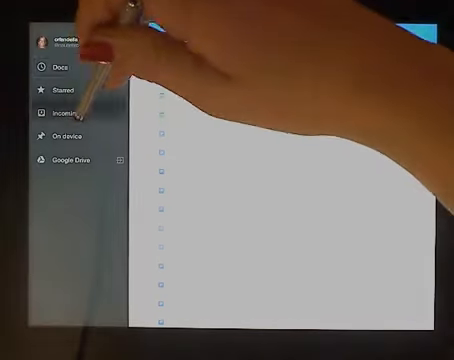
{"action": "left_click", "coordinate": [64, 106]}
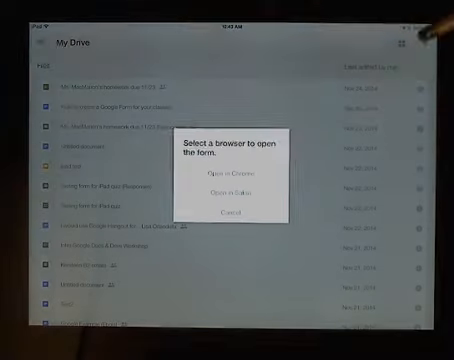
{"action": "left_click", "coordinate": [228, 172]}
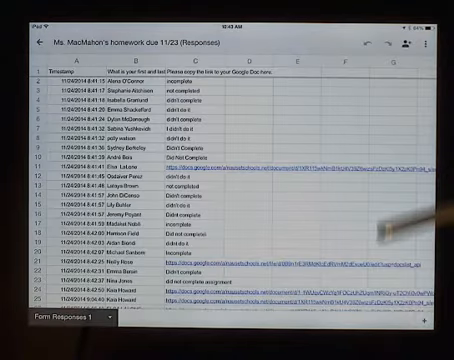
- Scroll down the responses sheet to see more submitted names and Google Doc links
{"action": "scroll", "scroll_direction": "down", "scroll_amount": 3}
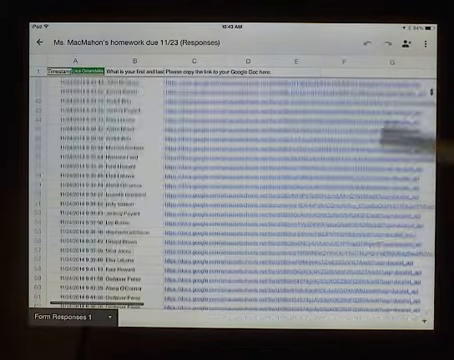
{"action": "scroll", "scroll_direction": "down", "scroll_amount": 3}
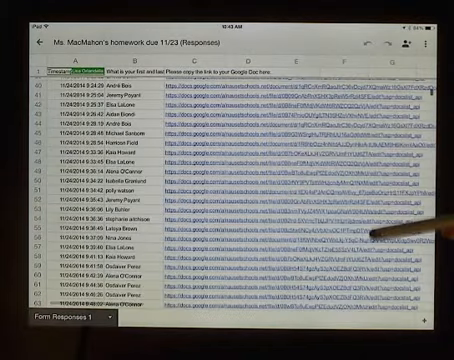
{"action": "scroll", "scroll_direction": "down", "scroll_amount": 3}
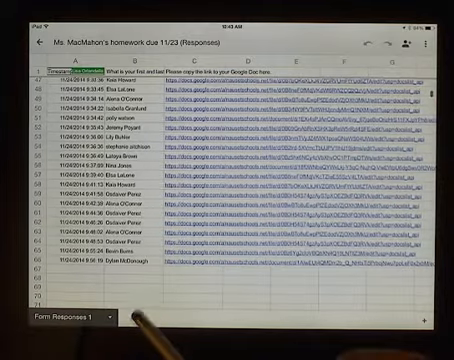